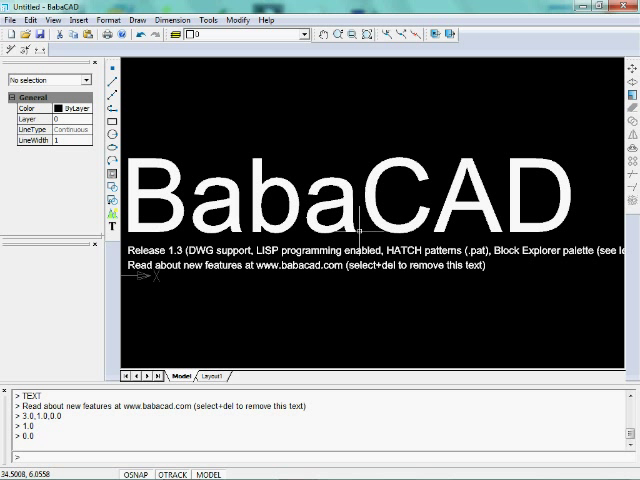
mouse_move(343, 146)
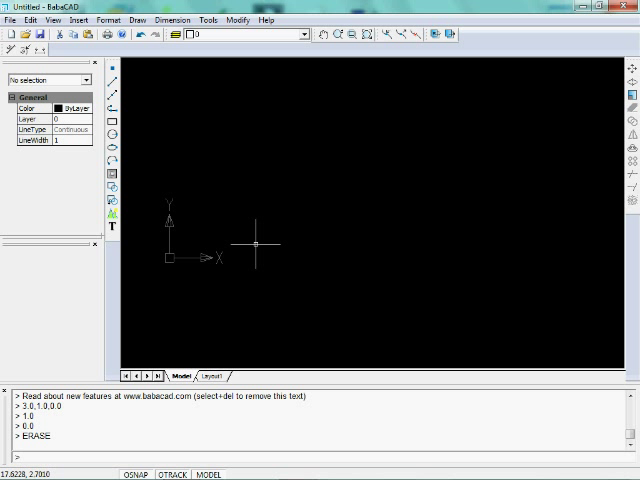
mouse_move(145, 357)
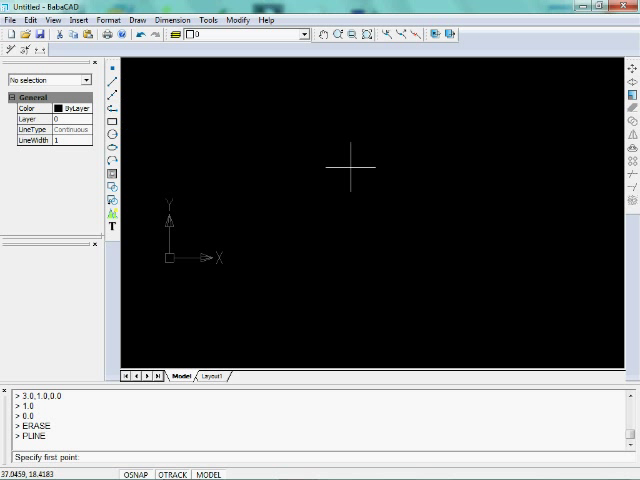
mouse_move(288, 190)
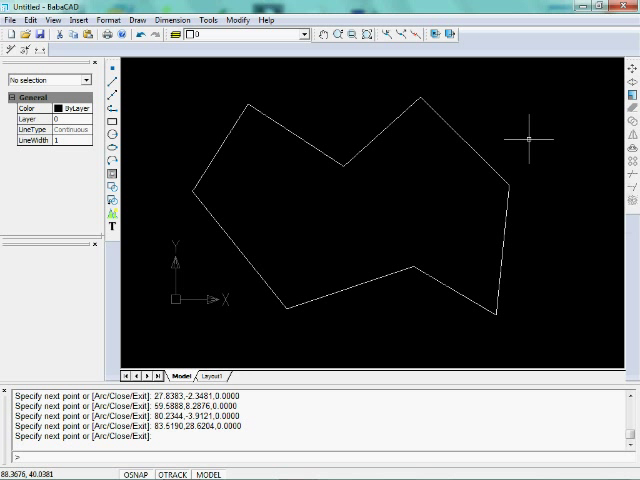
mouse_move(297, 107)
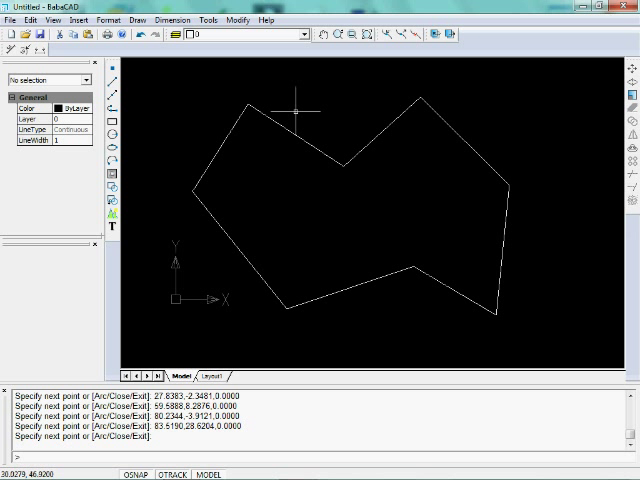
mouse_move(296, 103)
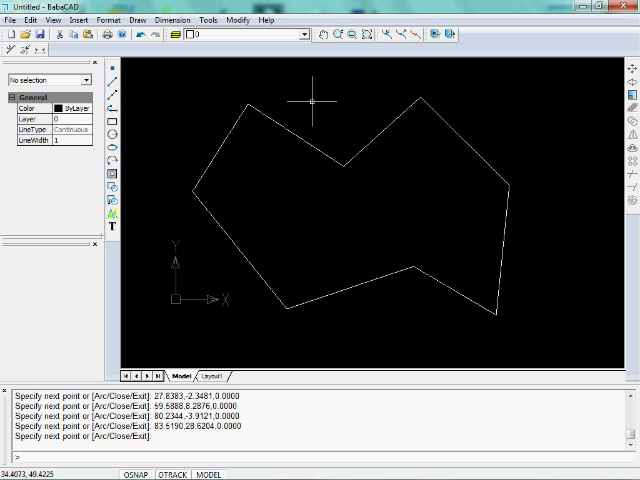
mouse_move(266, 207)
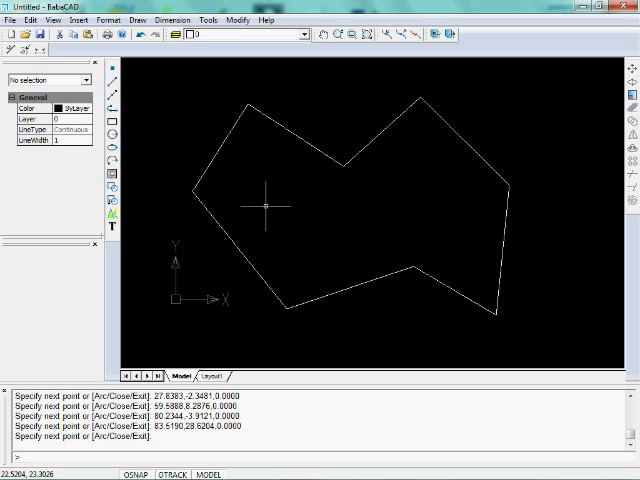
mouse_move(147, 277)
text(are)
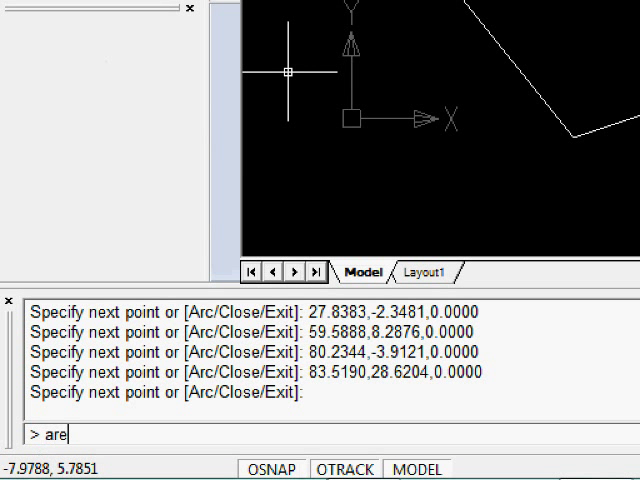
Run ASPLIT and request 4 equal-area divisions with the default tolerance.
text(asplit)
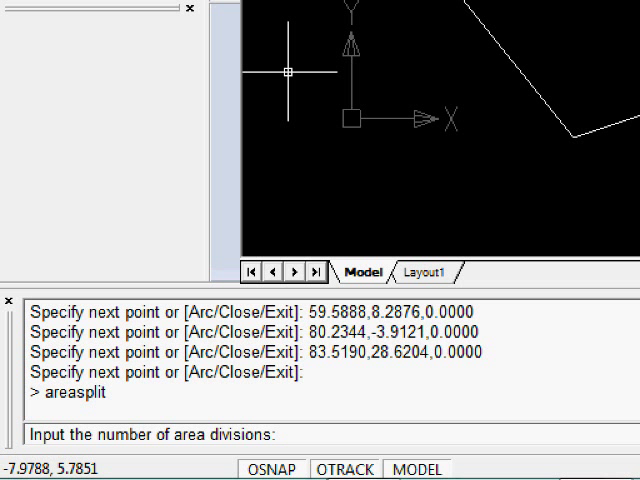
text(4)
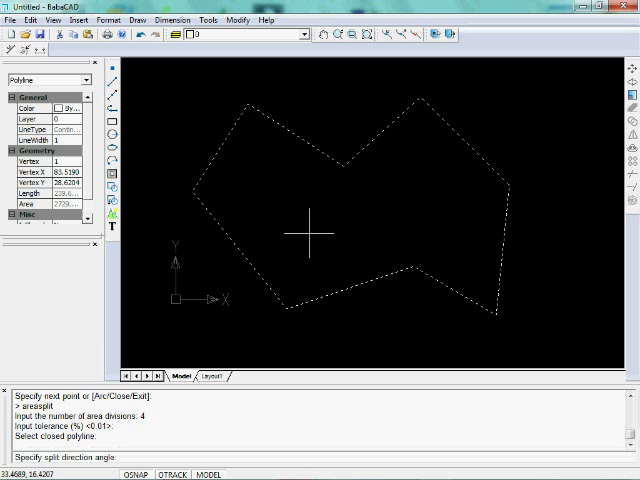
mouse_move(293, 215)
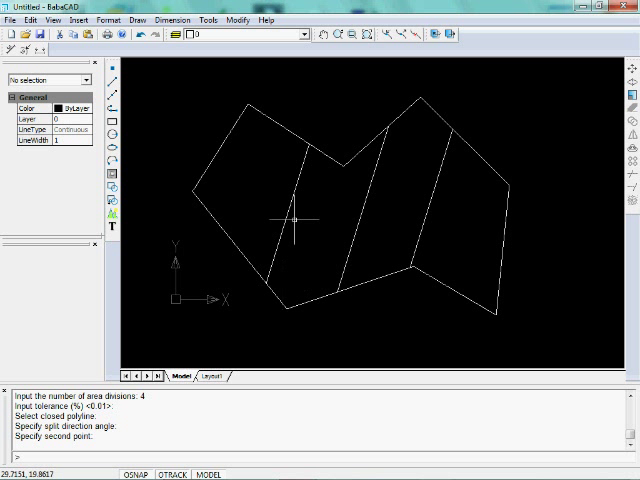
mouse_move(237, 277)
text(()
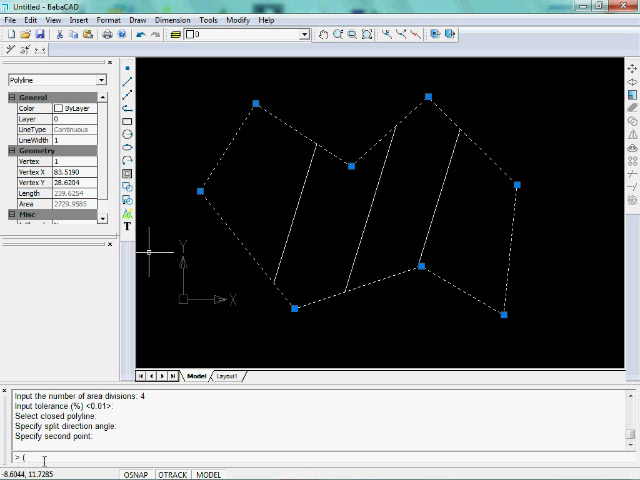
Store the polygon's total area with (setq areatotal 2729.9585) at the command line.
text(setq)
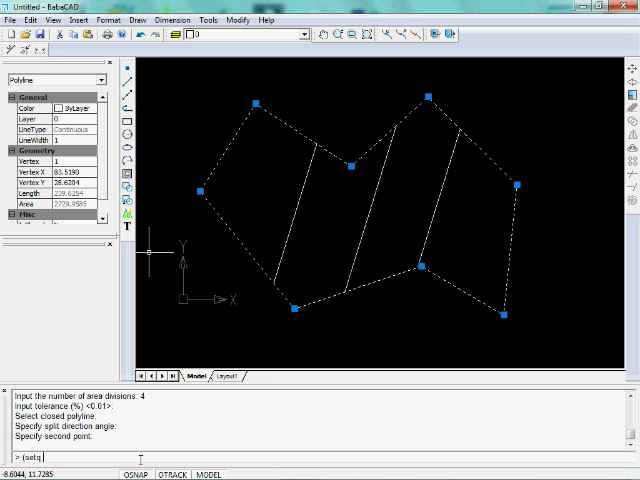
text(area)
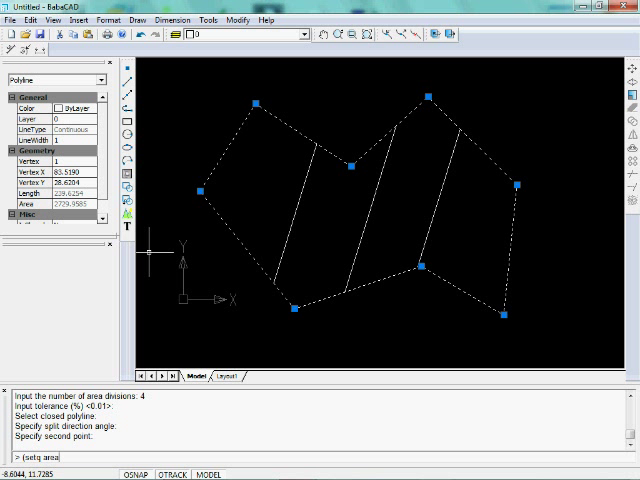
text(total)
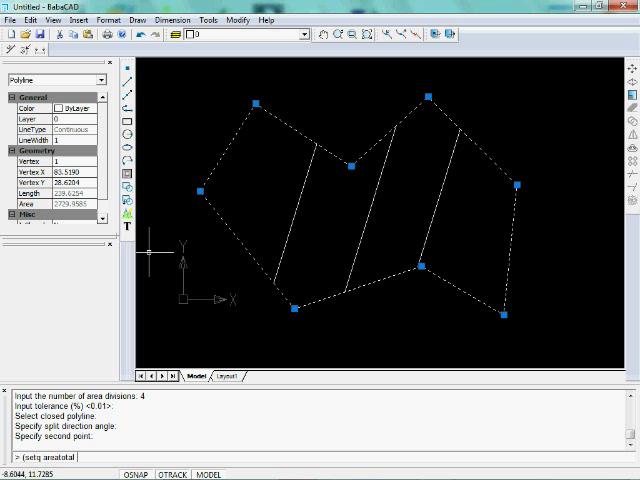
text(2)
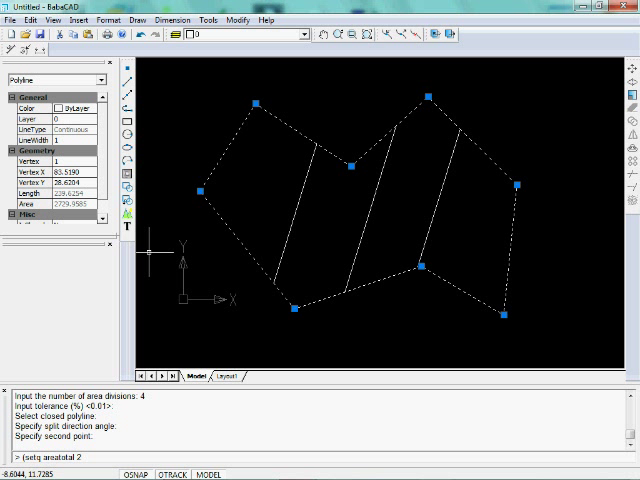
text(2729)
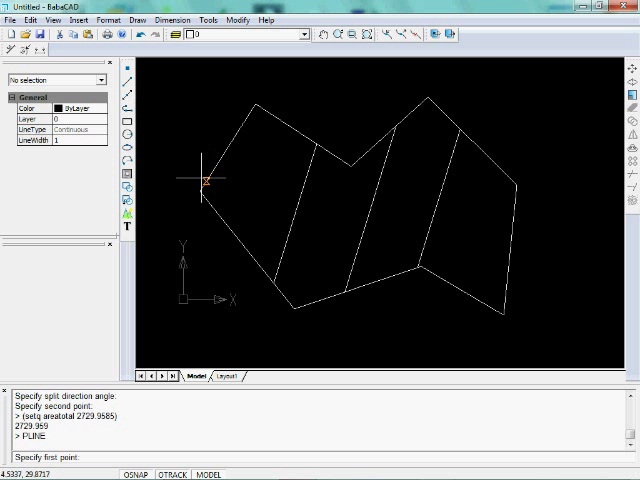
Trace a closed polyline over the leftmost part's corners.
click(318, 147)
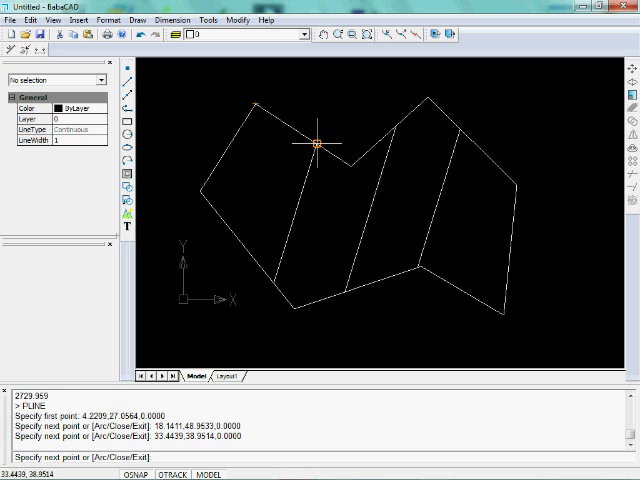
click(203, 192)
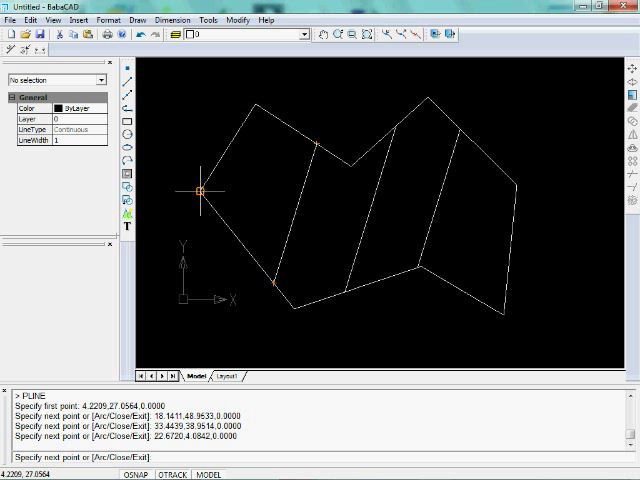
click(203, 192)
text((setq area1)
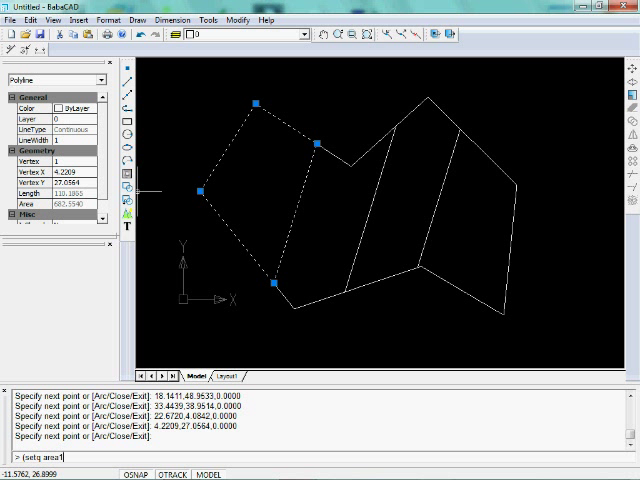
Store the leftmost part's area with (setq area1 682.554).
text(6)
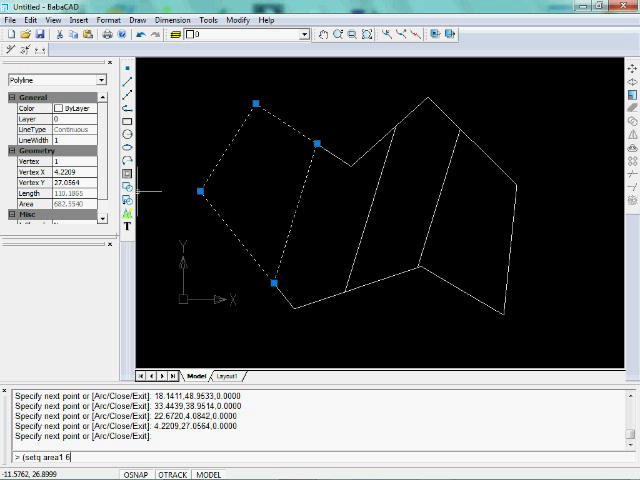
text(82.55)
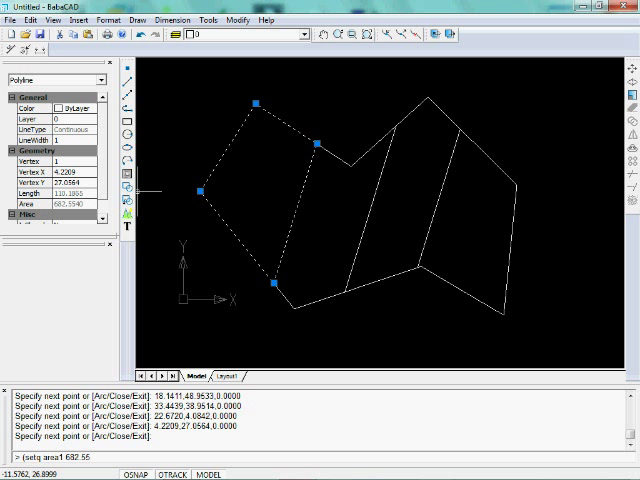
text(4)
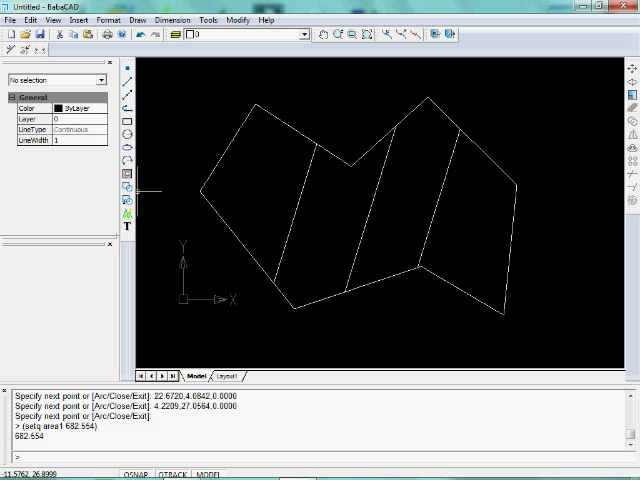
mouse_move(456, 120)
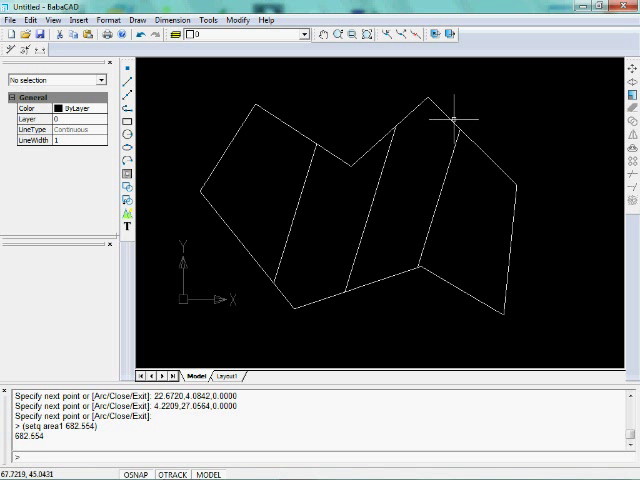
mouse_move(470, 143)
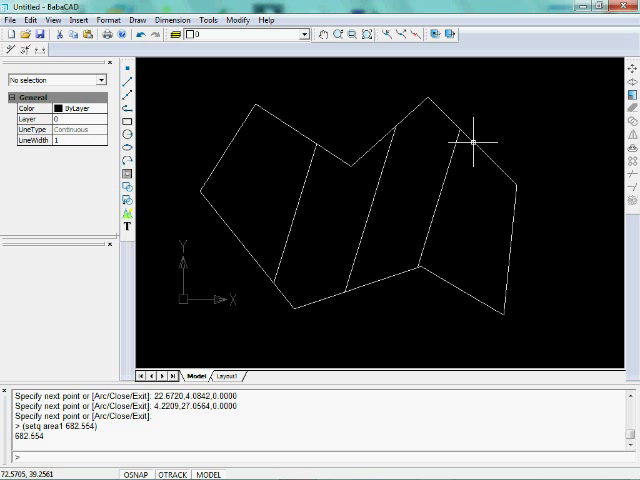
Select the original polyline and evaluate (/ areatotal 4), returning 682.490.
click(485, 150)
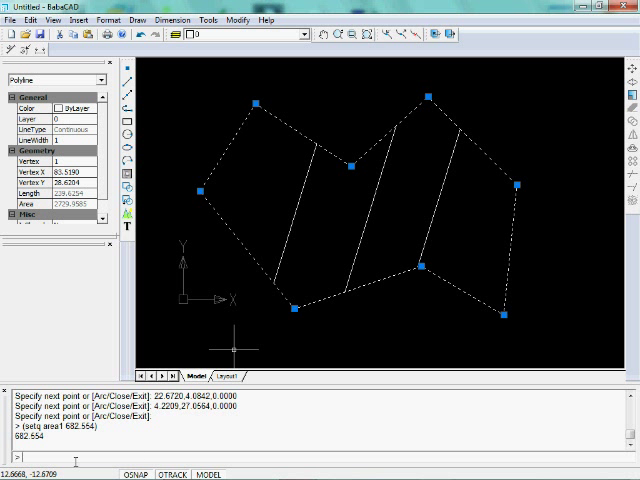
text((setq)
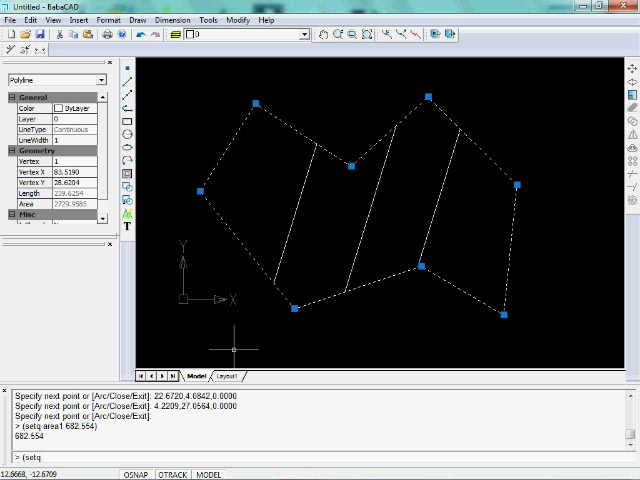
text(p)
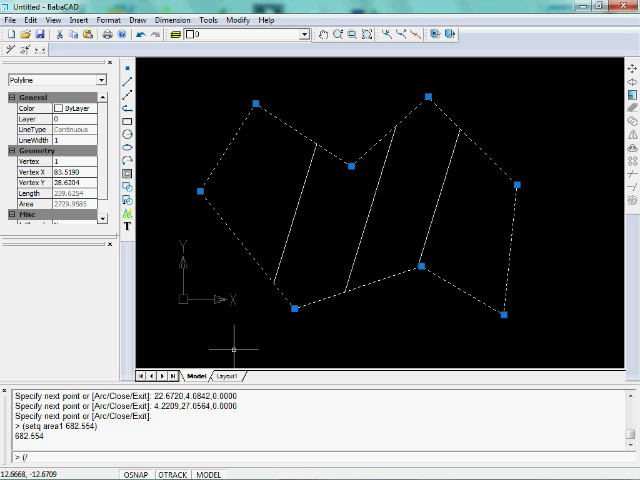
text(areatotal 4)
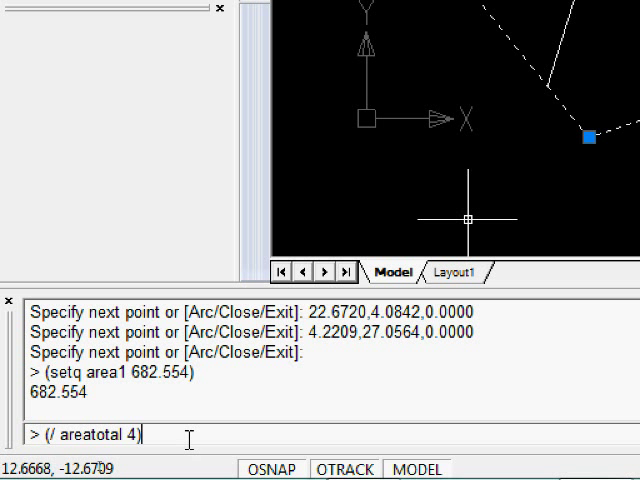
key(Return)
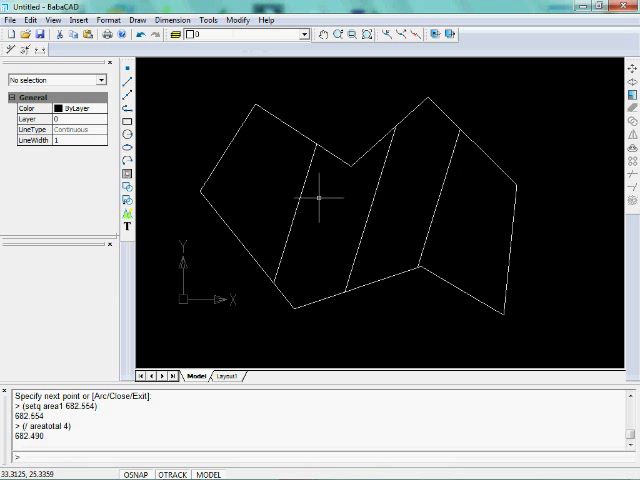
mouse_move(348, 220)
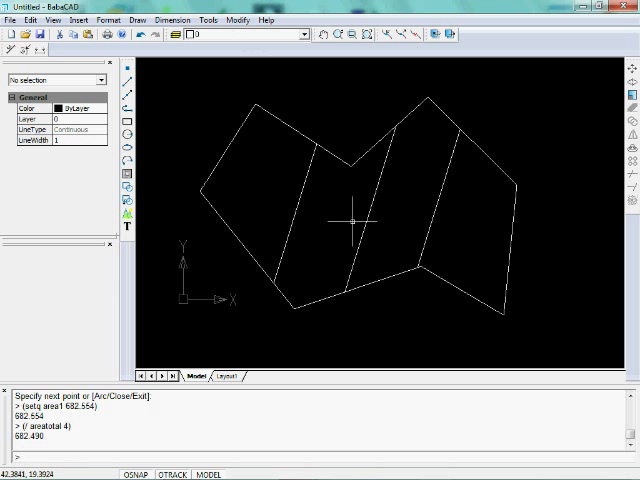